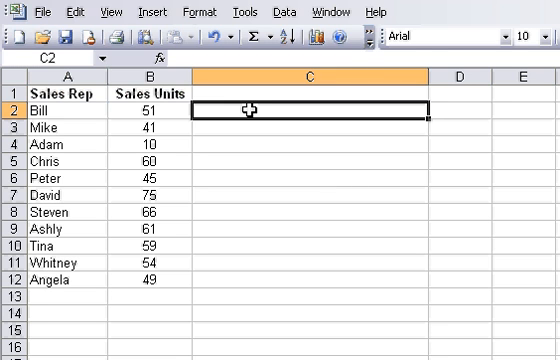
{"action": "type", "text": "="}
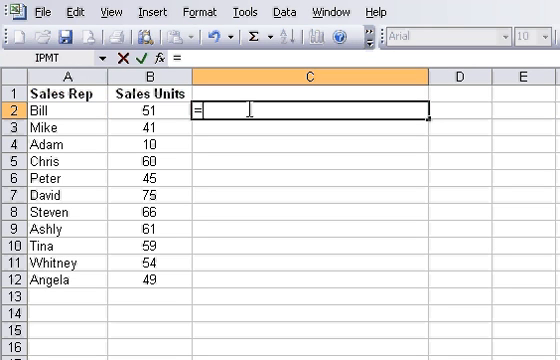
{"action": "type", "text": "REPT"}
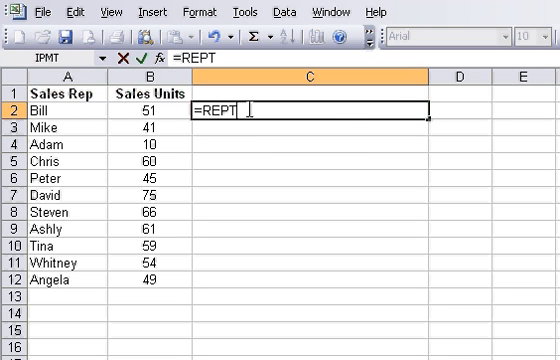
{"action": "type", "text": "("}
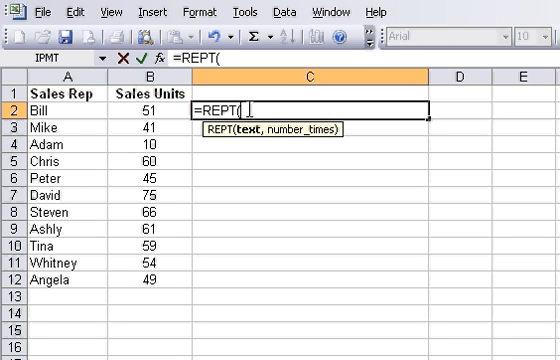
{"action": "type", "text": "\""}
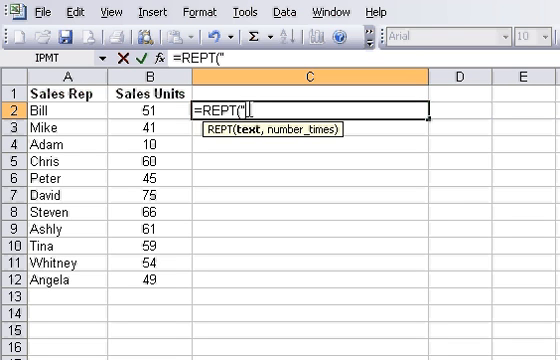
{"action": "type", "text": "I"}
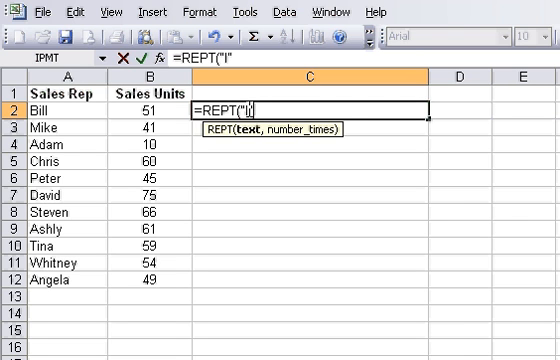
{"action": "type", "text": ",B7"}
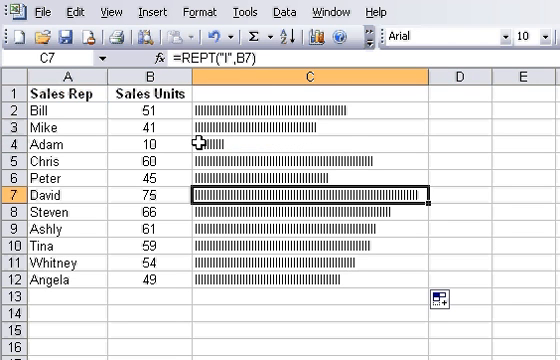
{"action": "mouse_move", "coordinate": [345, 278]}
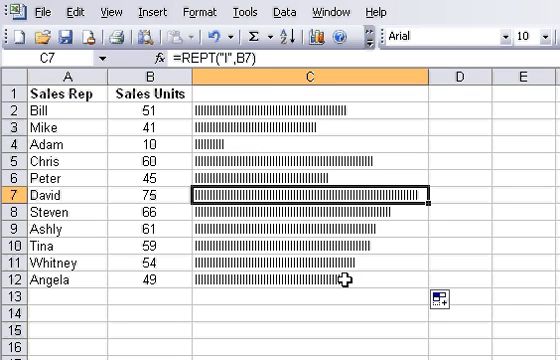